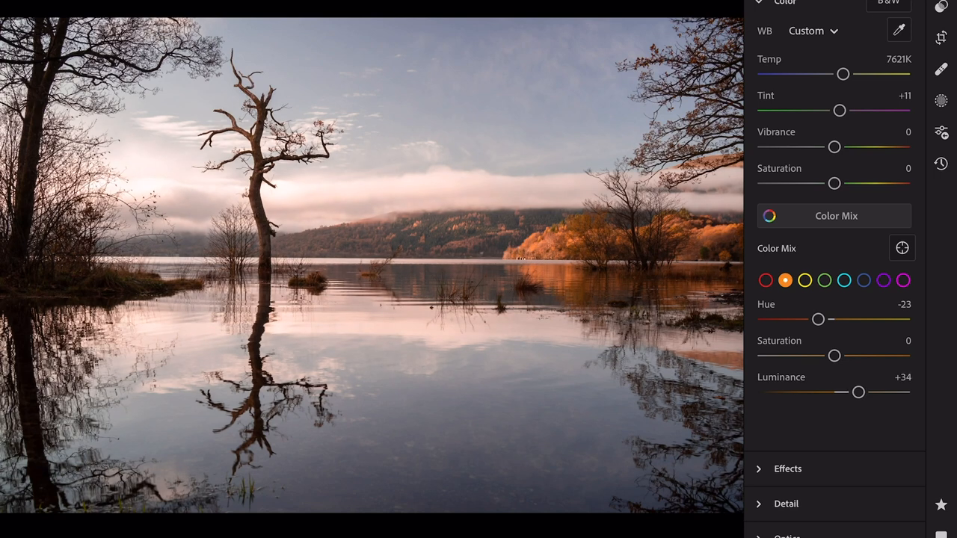
Try several orange luminance values, settle at +15, and raise orange saturation to +3.
drag(858, 392, 865, 392)
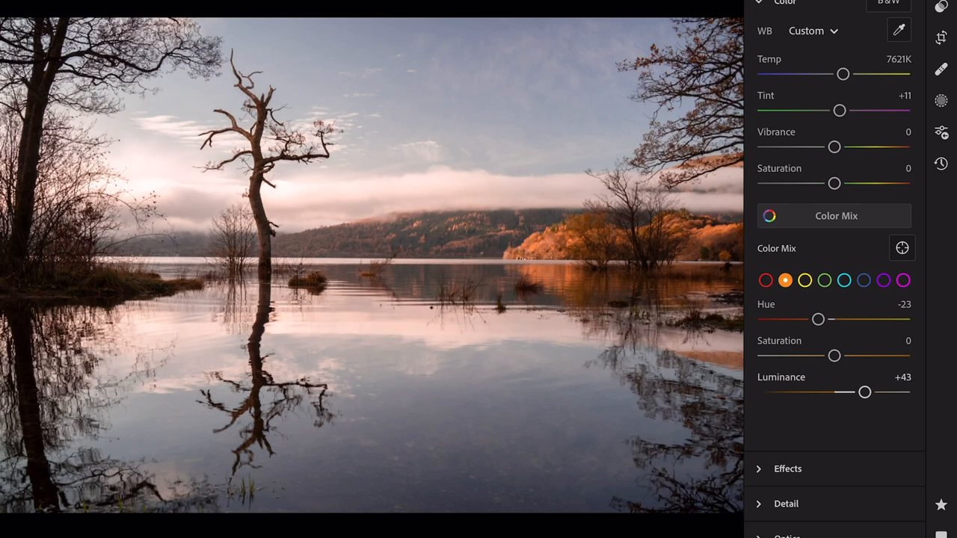
drag(864, 392, 832, 392)
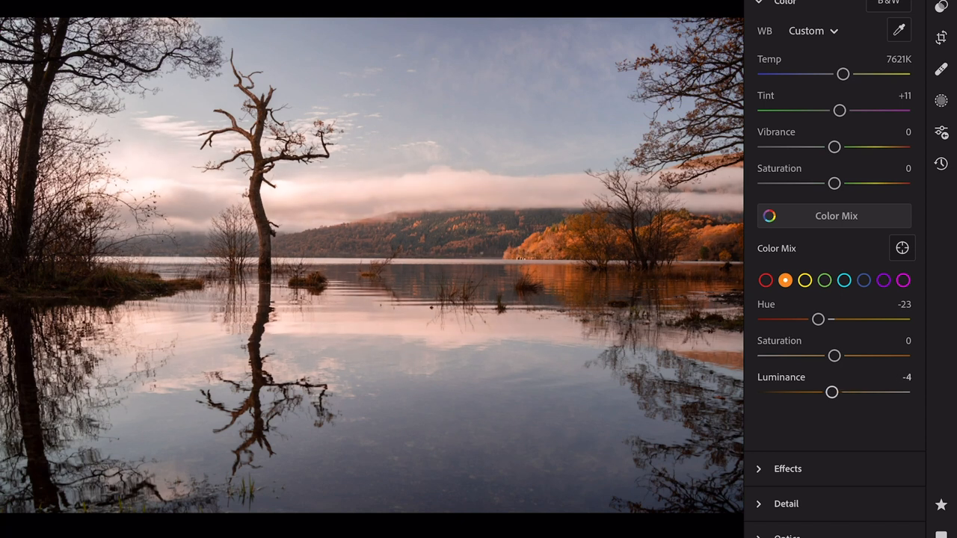
drag(832, 392, 843, 392)
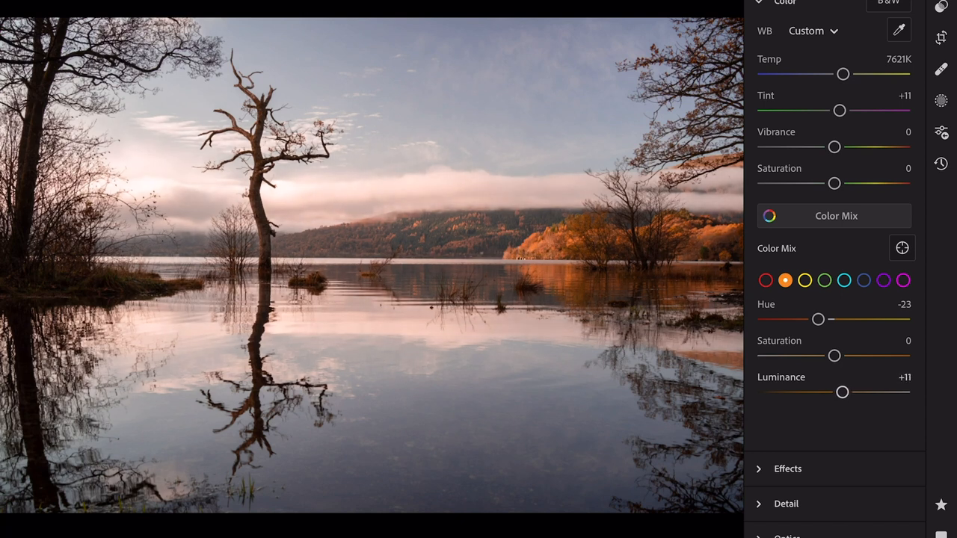
drag(842, 392, 856, 392)
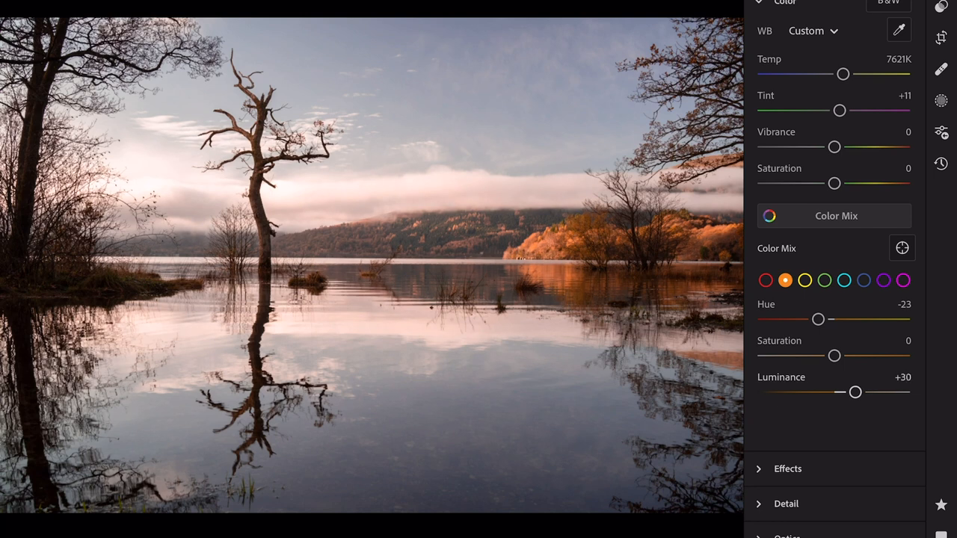
drag(856, 392, 845, 393)
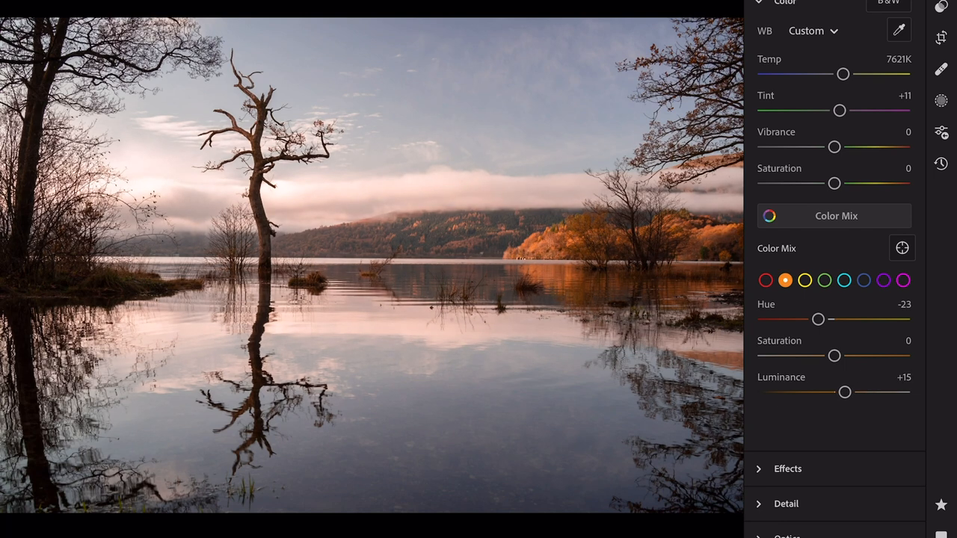
drag(835, 356, 836, 356)
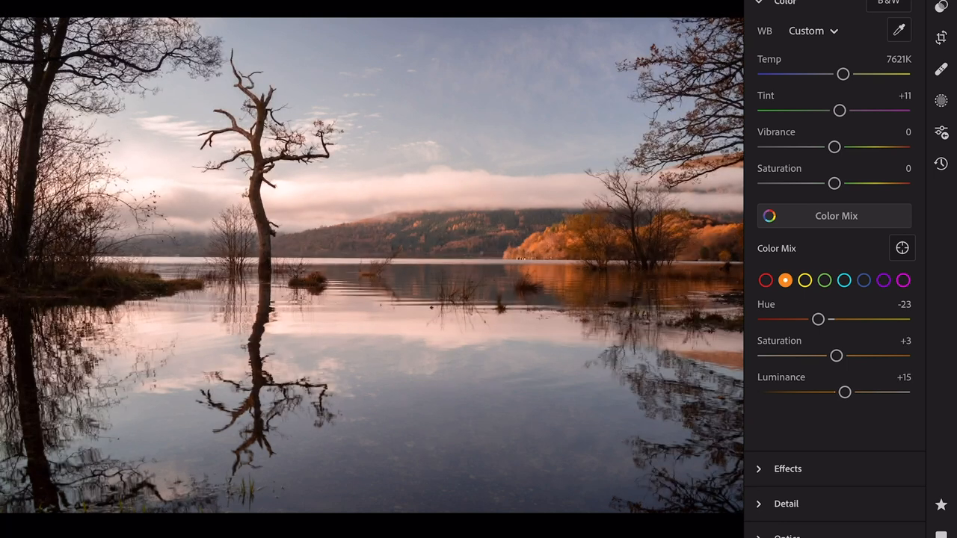